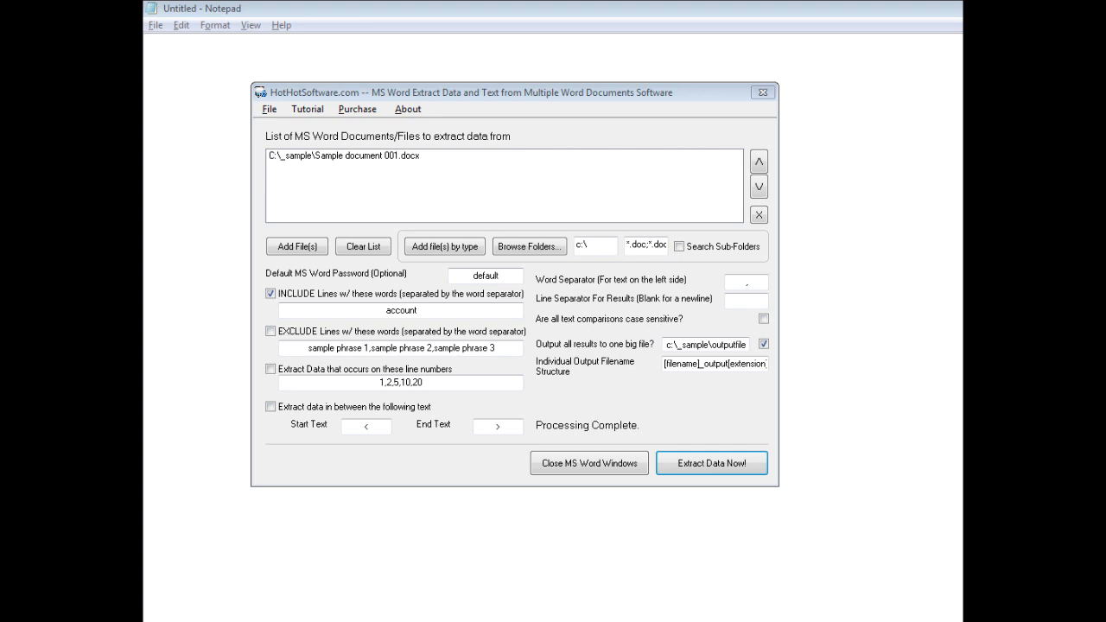
pyautogui.moveTo(480, 405)
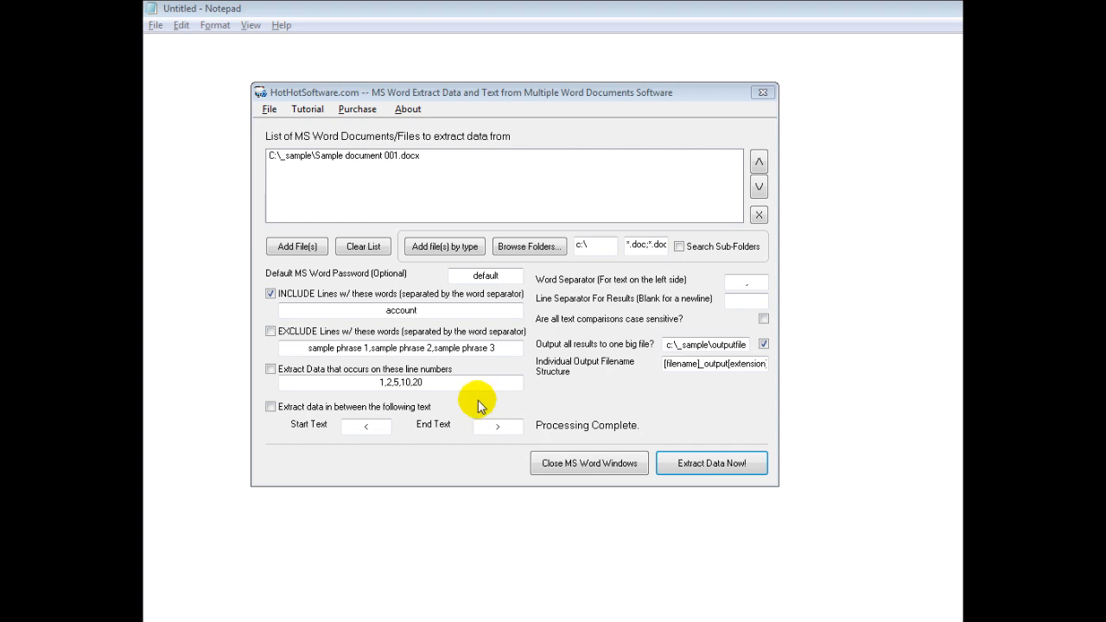
pyautogui.moveTo(315, 167)
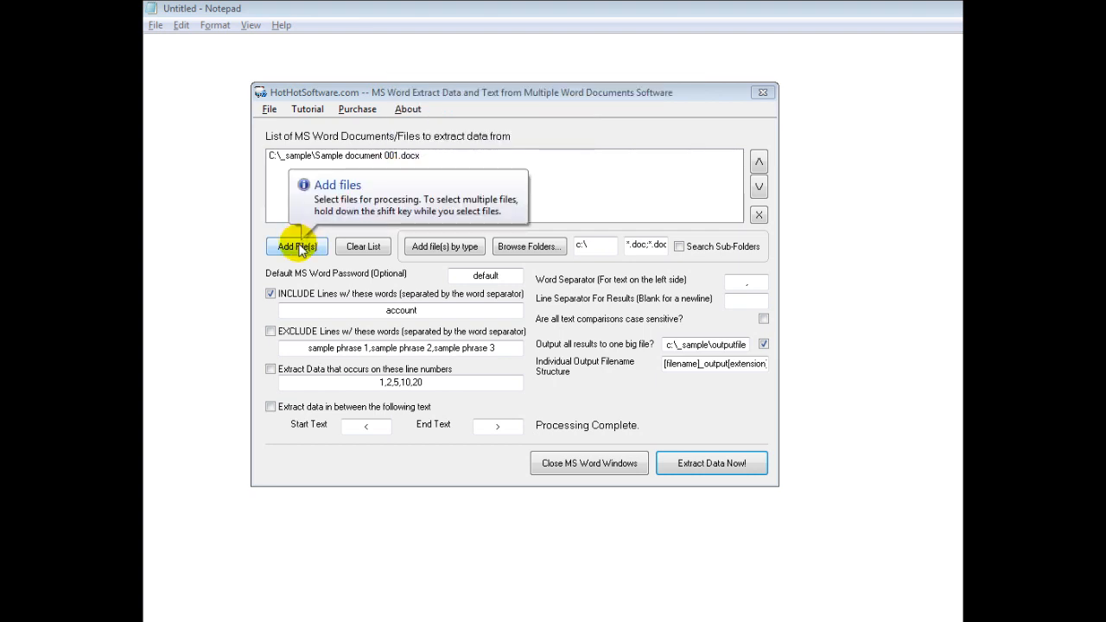
pyautogui.moveTo(443, 246)
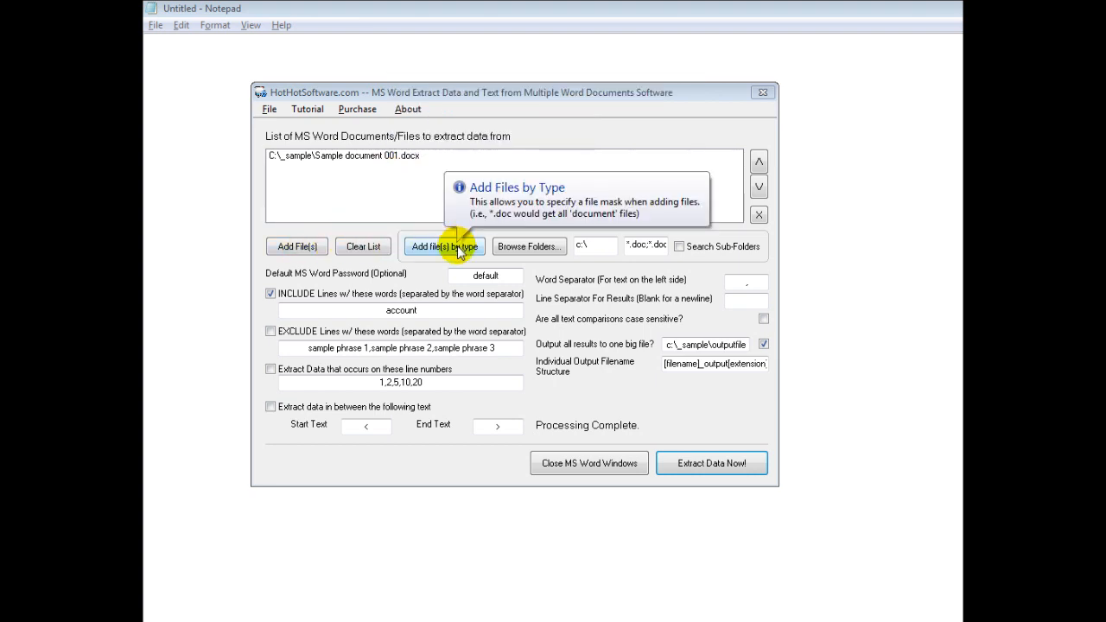
pyautogui.moveTo(681, 245)
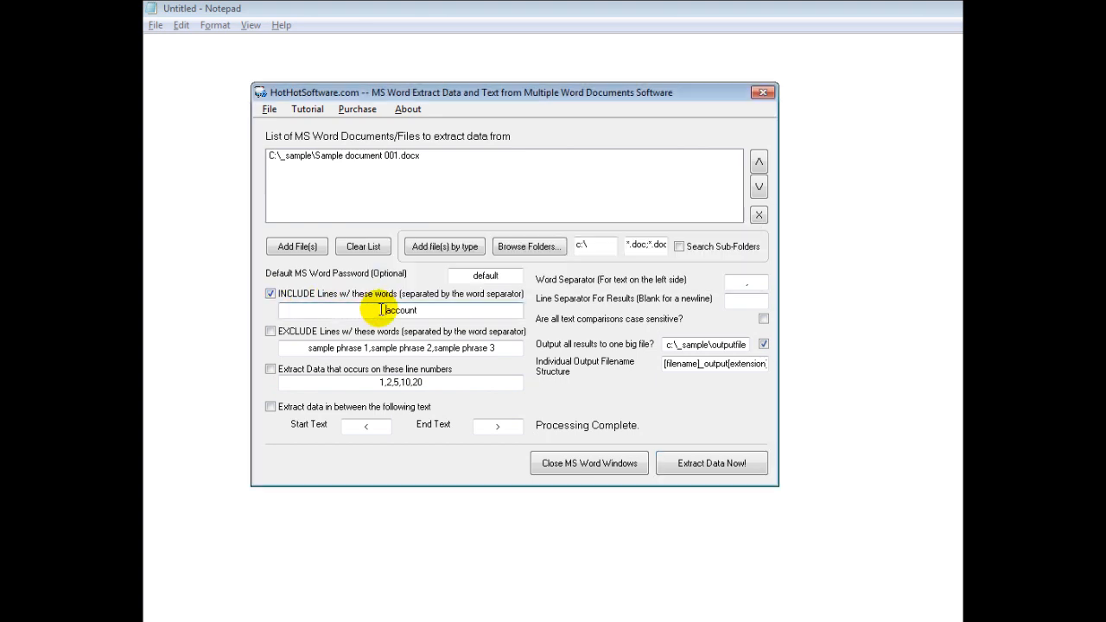
# Step: Switch off the 'INCLUDE Lines w/ these words' filter for 'account'
pyautogui.click(270, 293)
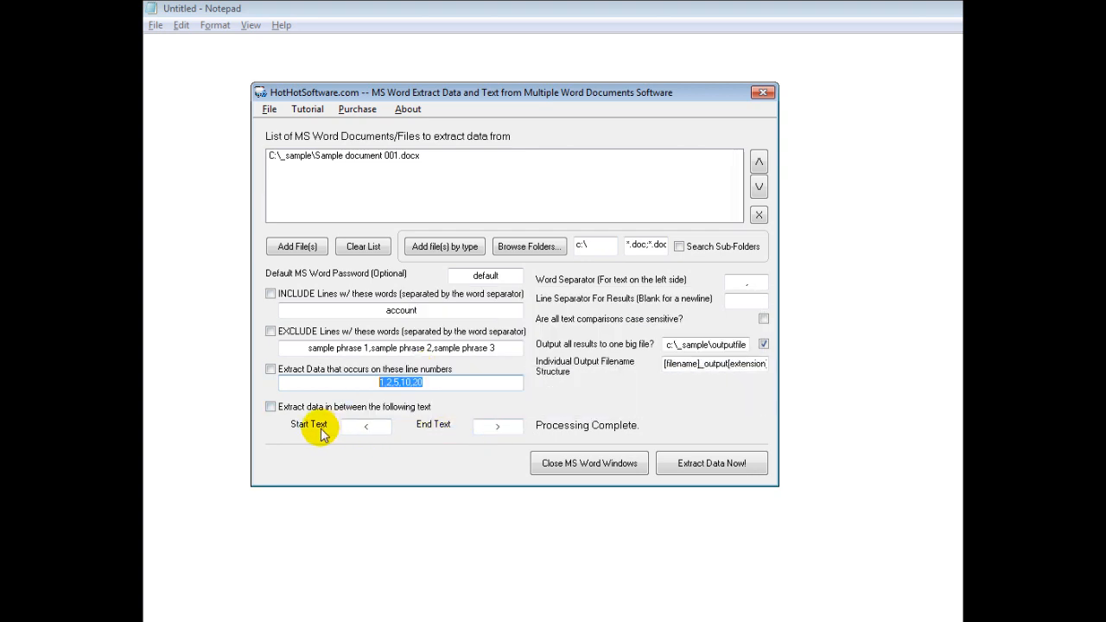
pyautogui.moveTo(648, 411)
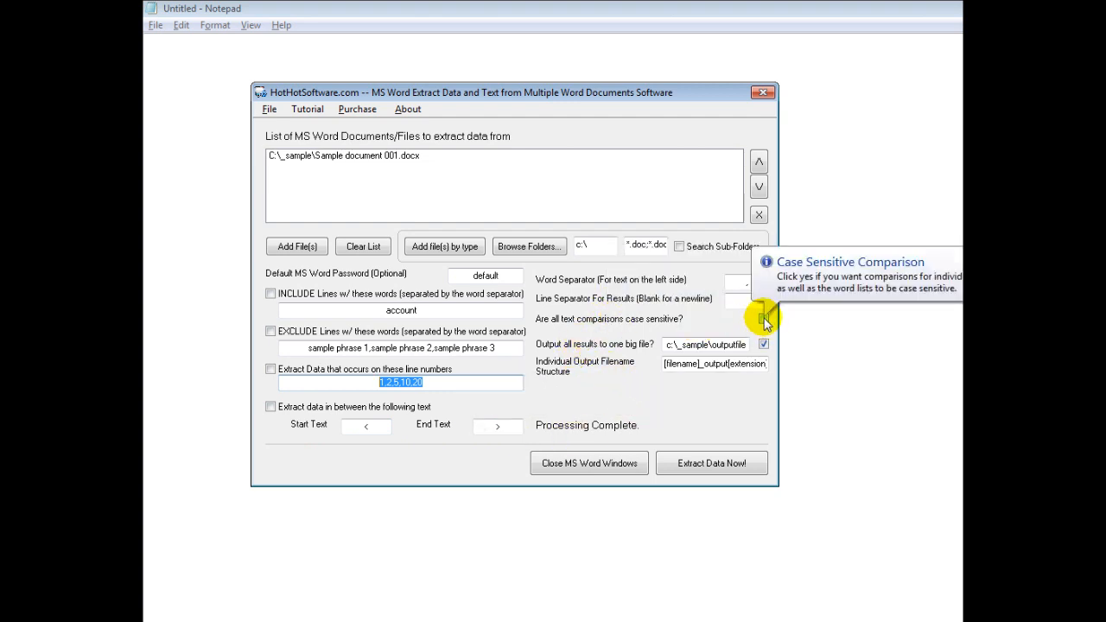
pyautogui.moveTo(587, 370)
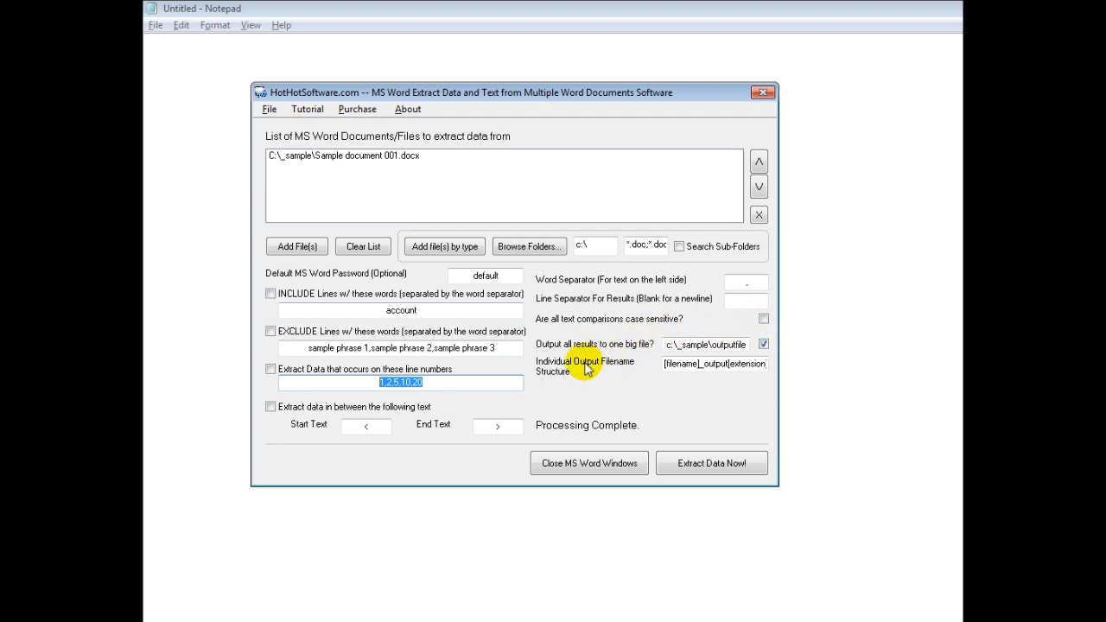
pyautogui.moveTo(705, 345)
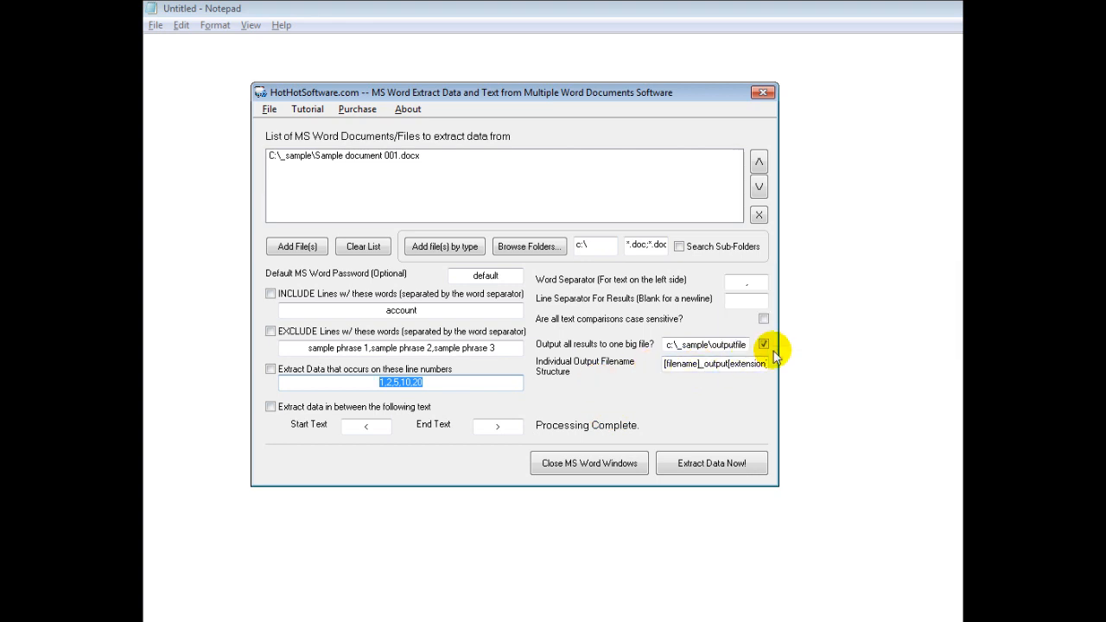
pyautogui.moveTo(597, 366)
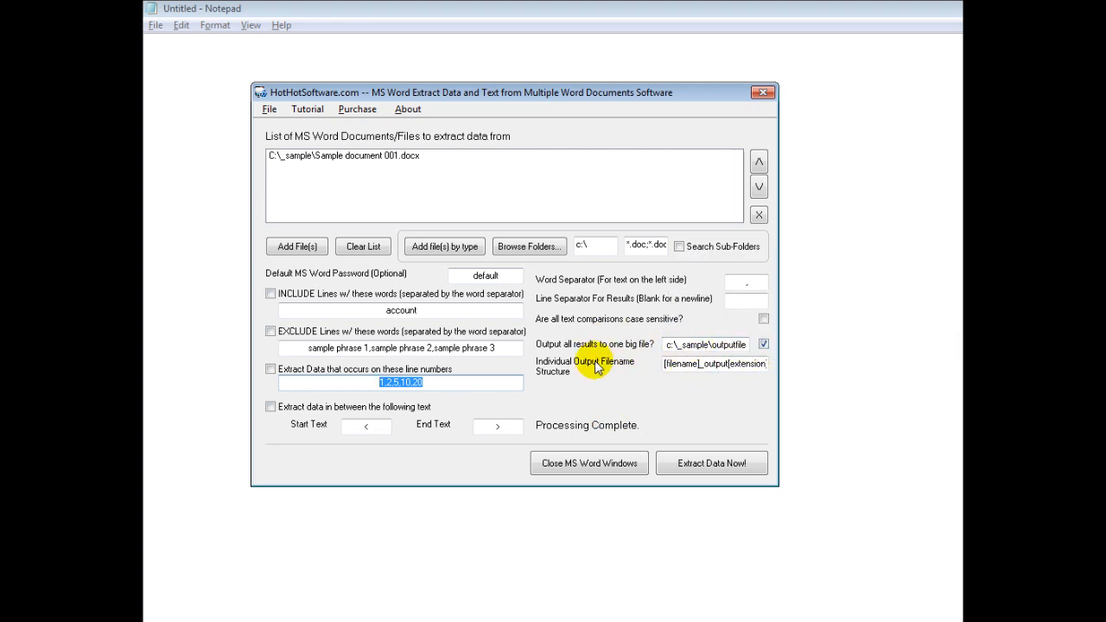
pyautogui.moveTo(692, 363)
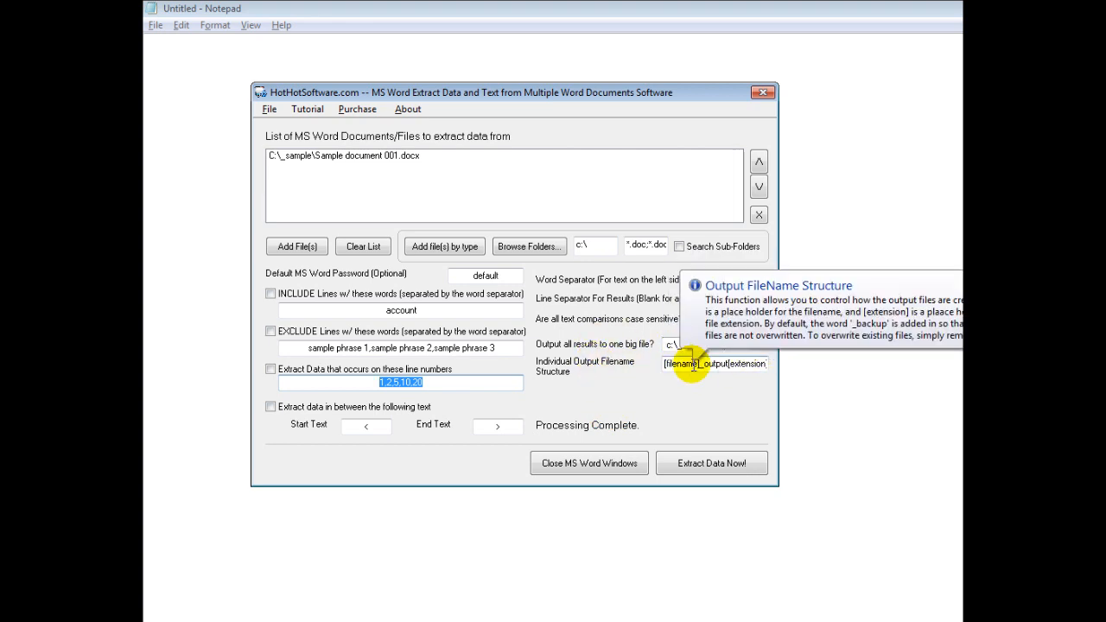
pyautogui.moveTo(399, 159)
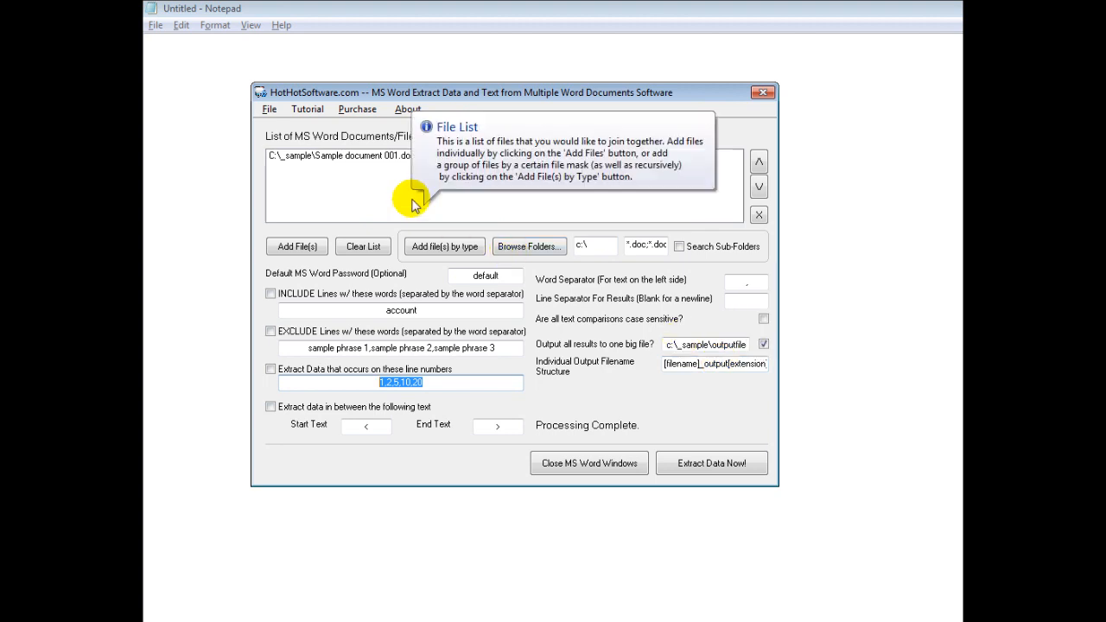
pyautogui.moveTo(774, 363)
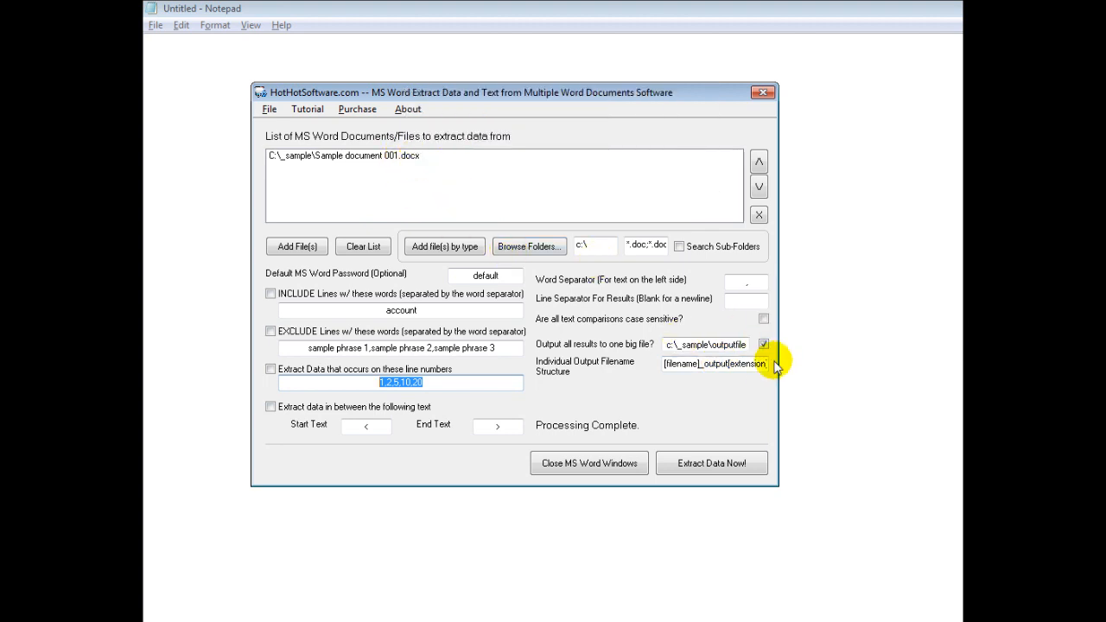
pyautogui.moveTo(764, 362)
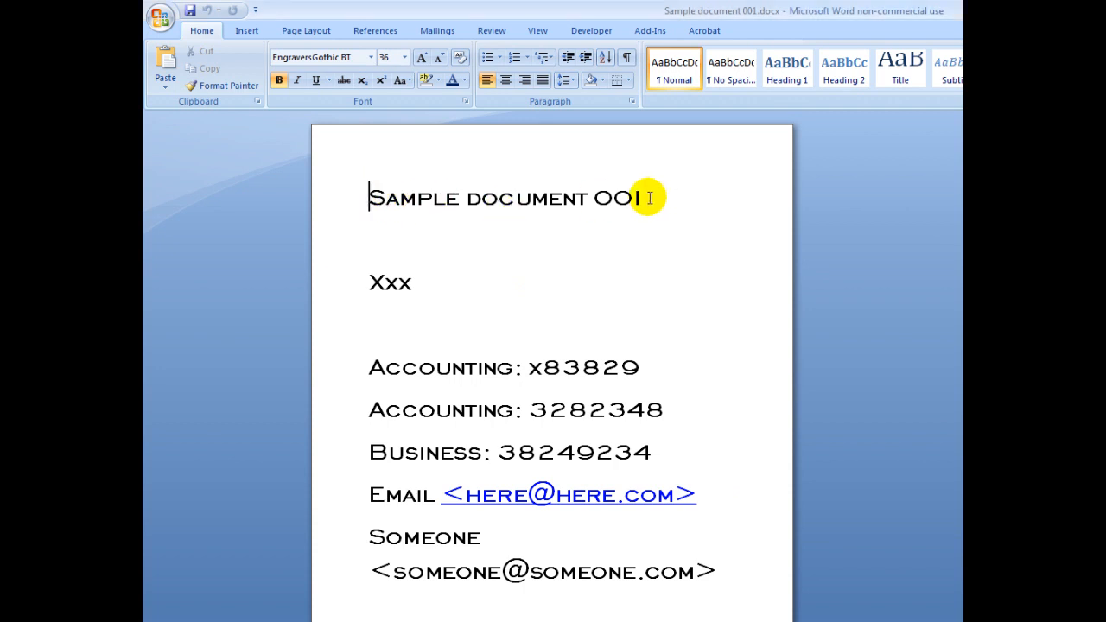
pyautogui.tripleClick(510, 367)
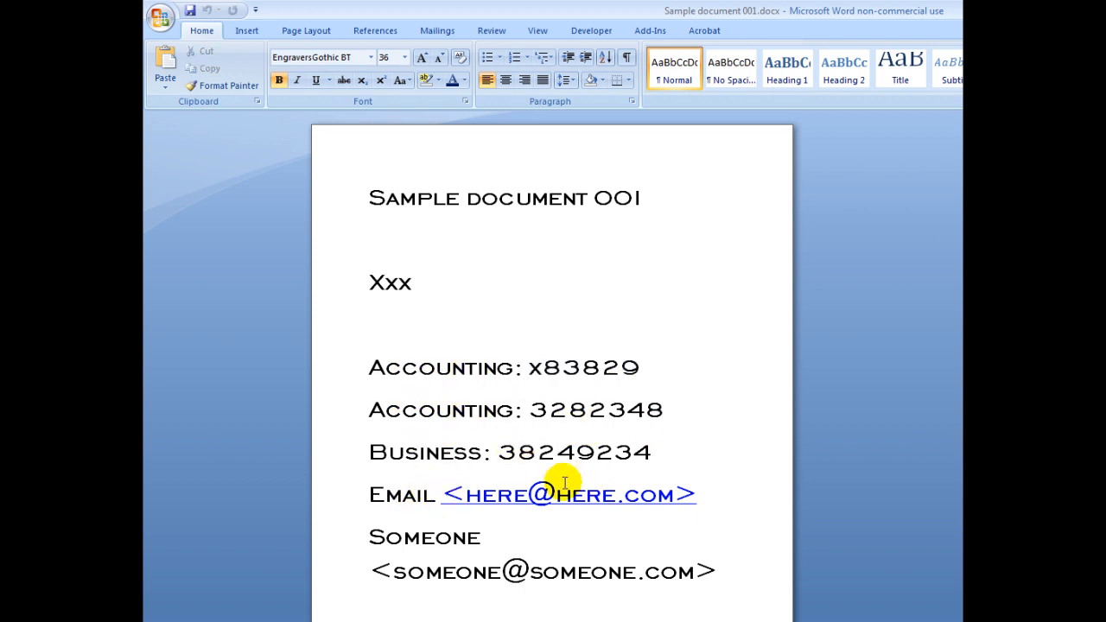
pyautogui.moveTo(532, 366)
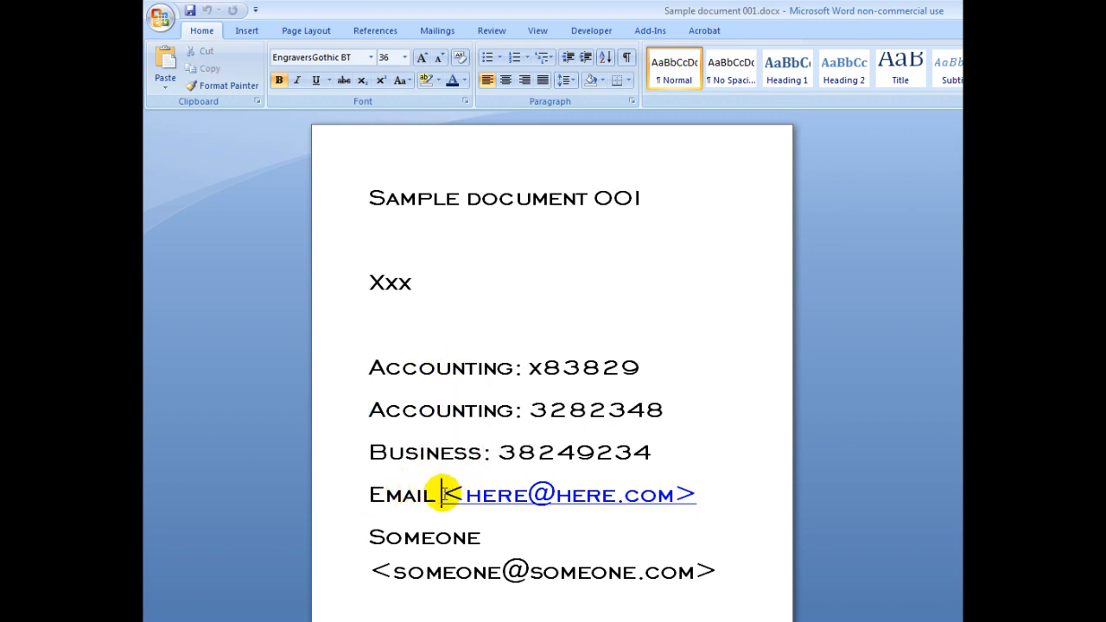
pyautogui.moveTo(446, 495); pyautogui.dragTo(700, 495)
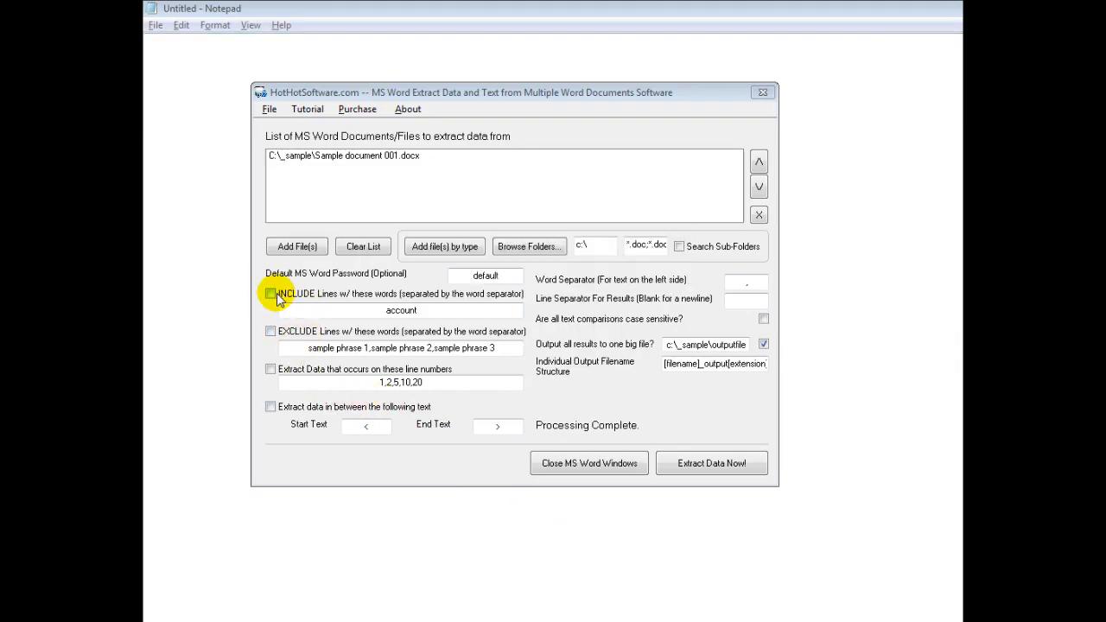
# Step: Switch the 'INCLUDE Lines w/ these words' filter for 'account' back on
pyautogui.click(269, 294)
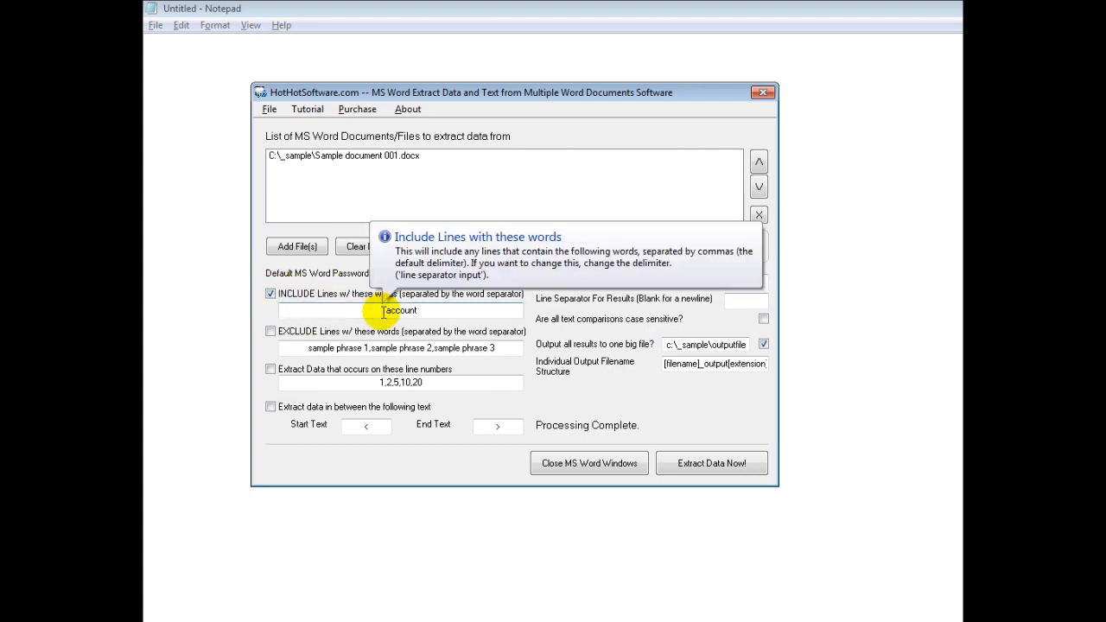
pyautogui.moveTo(671, 344)
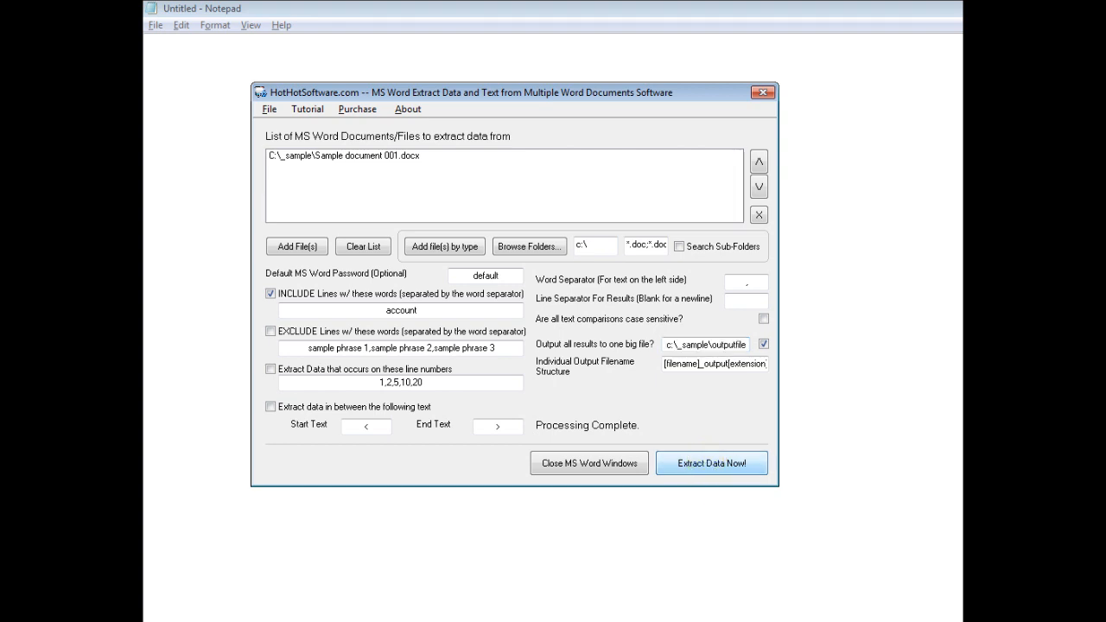
# Step: Run Extract Data Now so the output file holds only the two Accounting lines
pyautogui.click(712, 463)
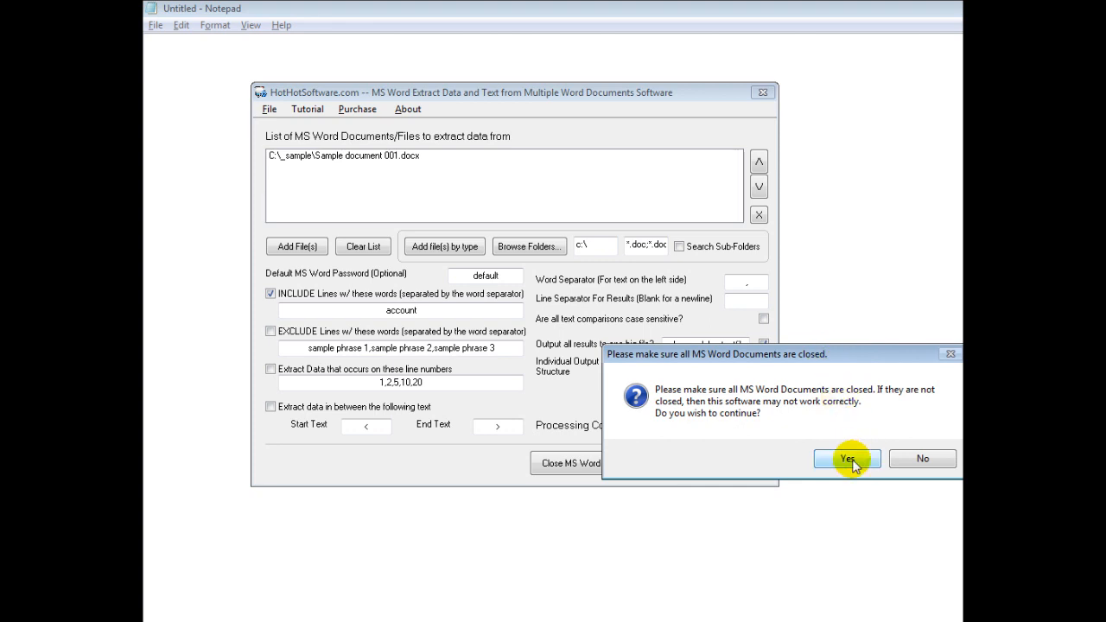
pyautogui.click(847, 459)
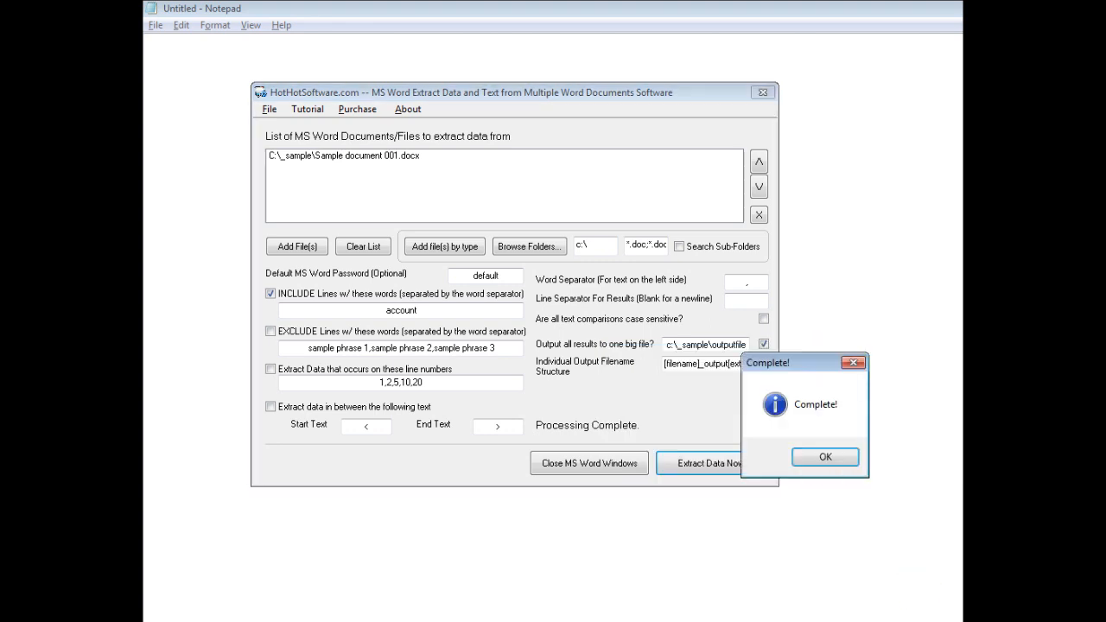
pyautogui.click(824, 457)
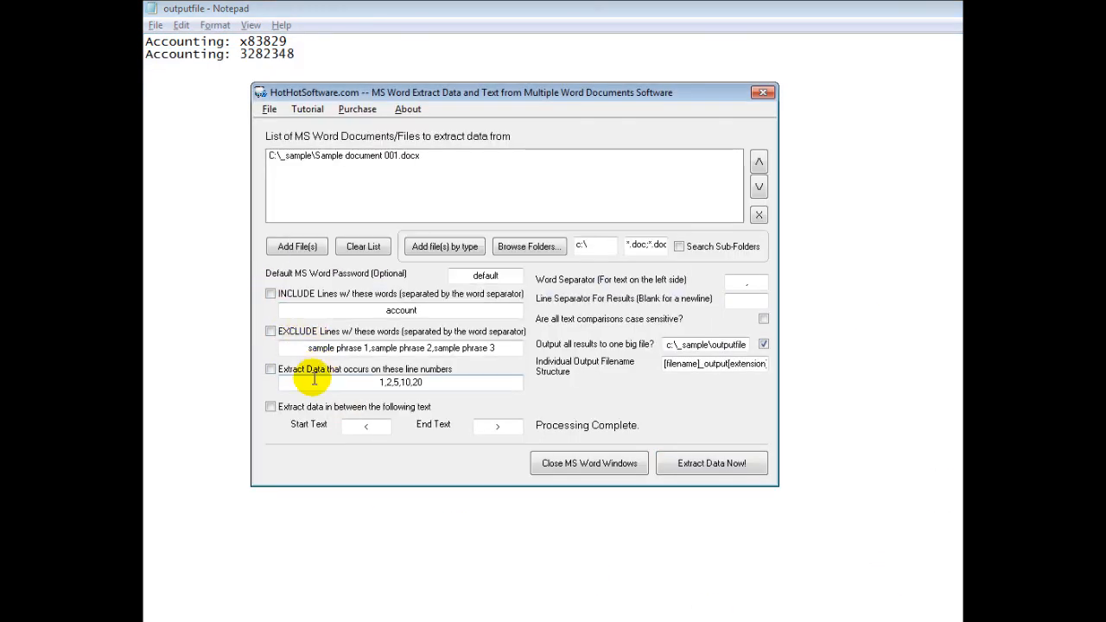
# Step: Enable extraction of text between the < and > markers and rerun the extraction
pyautogui.click(270, 408)
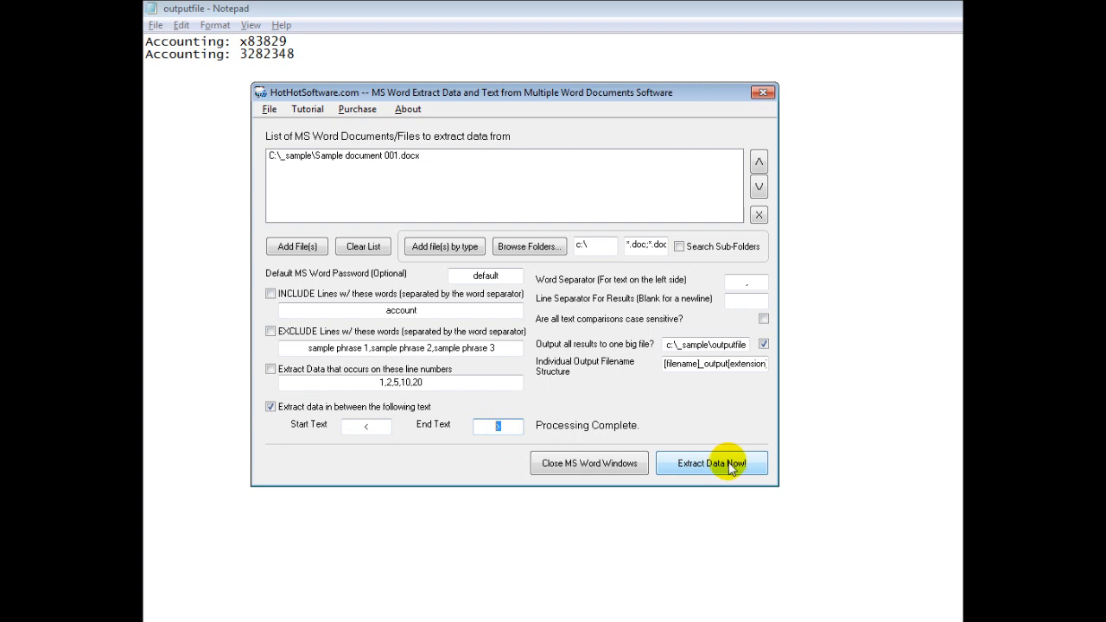
pyautogui.click(712, 463)
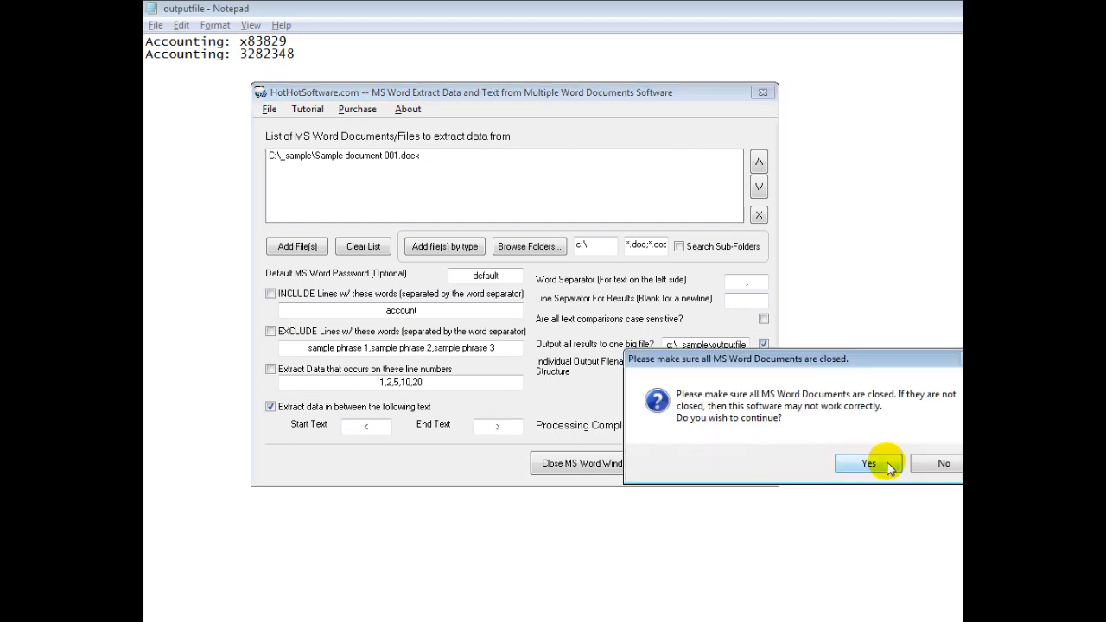
pyautogui.click(868, 463)
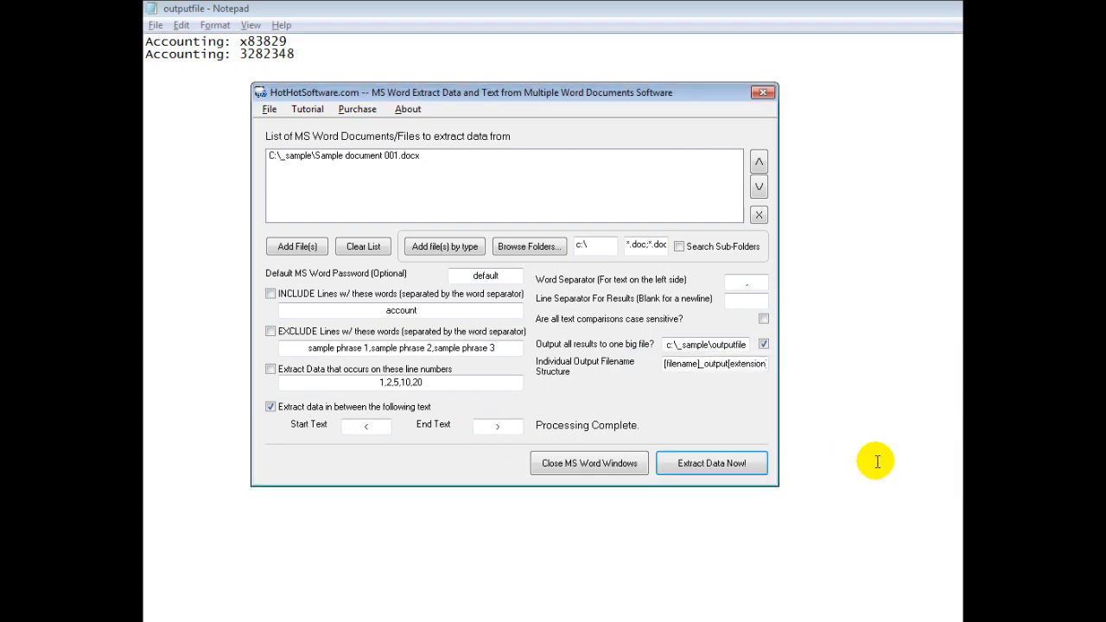
pyautogui.click(712, 463)
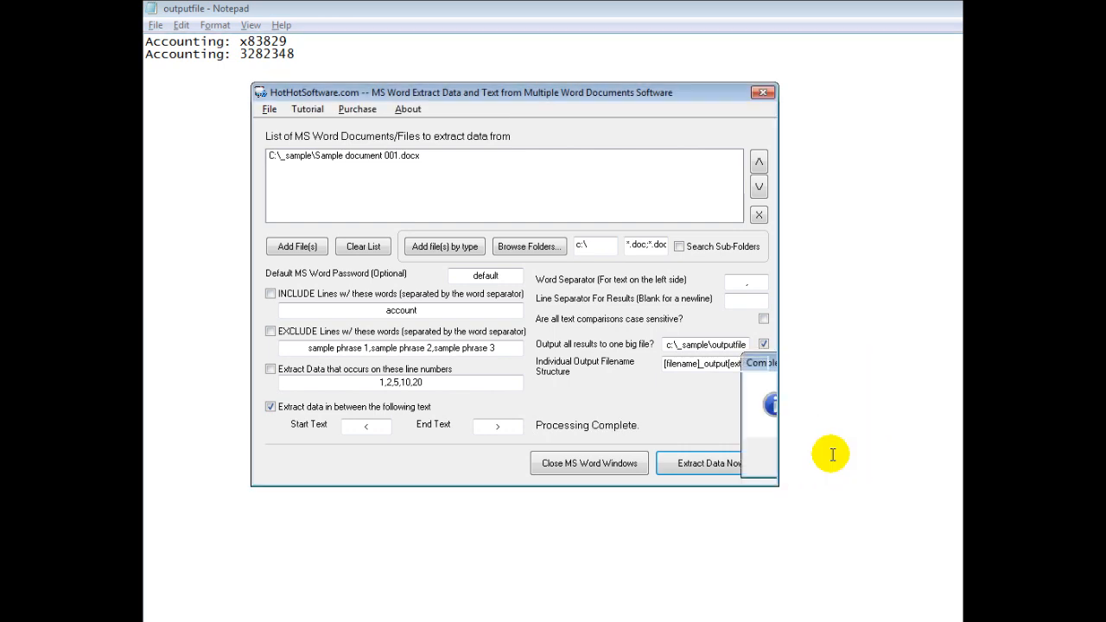
pyautogui.click(156, 24)
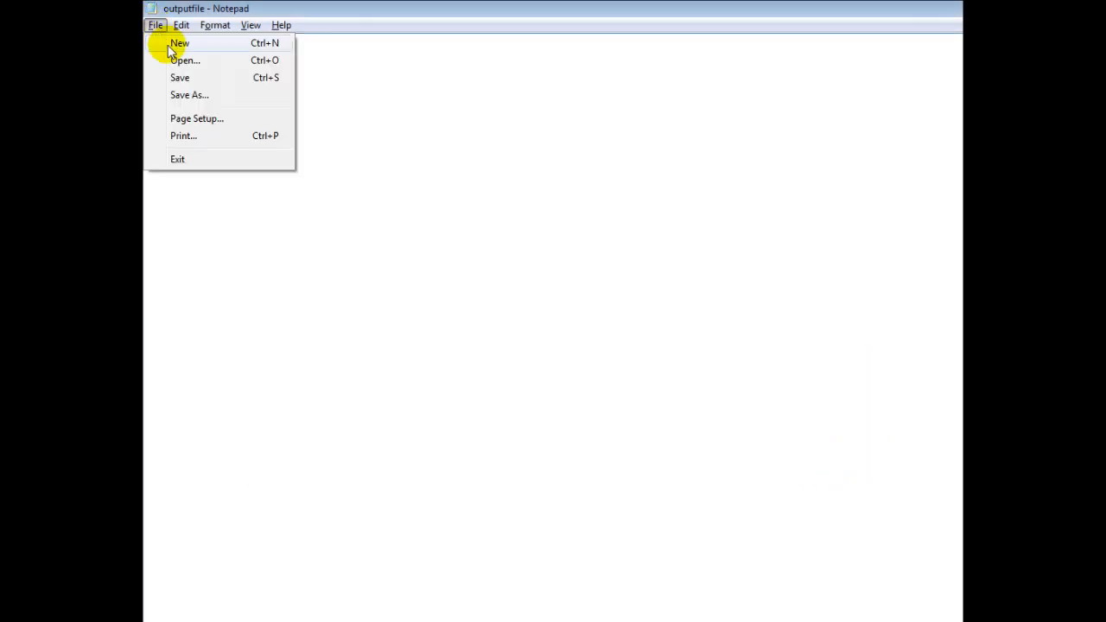
# Step: Reopen 'outputfile' in Notepad to show the two extracted email addresses
pyautogui.click(183, 59)
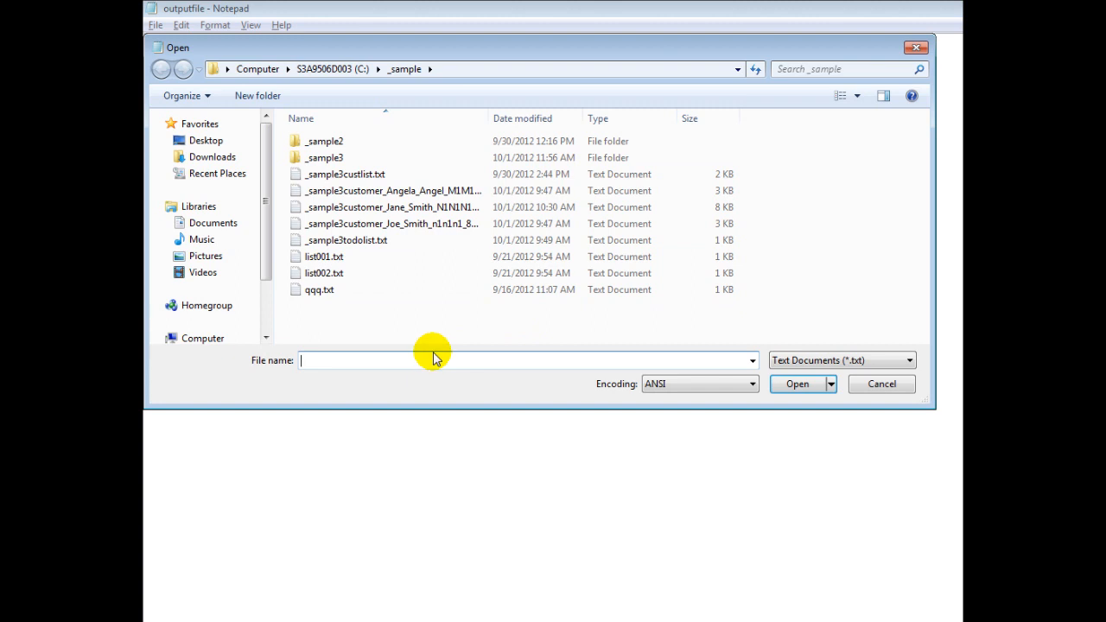
pyautogui.write('outputfile')
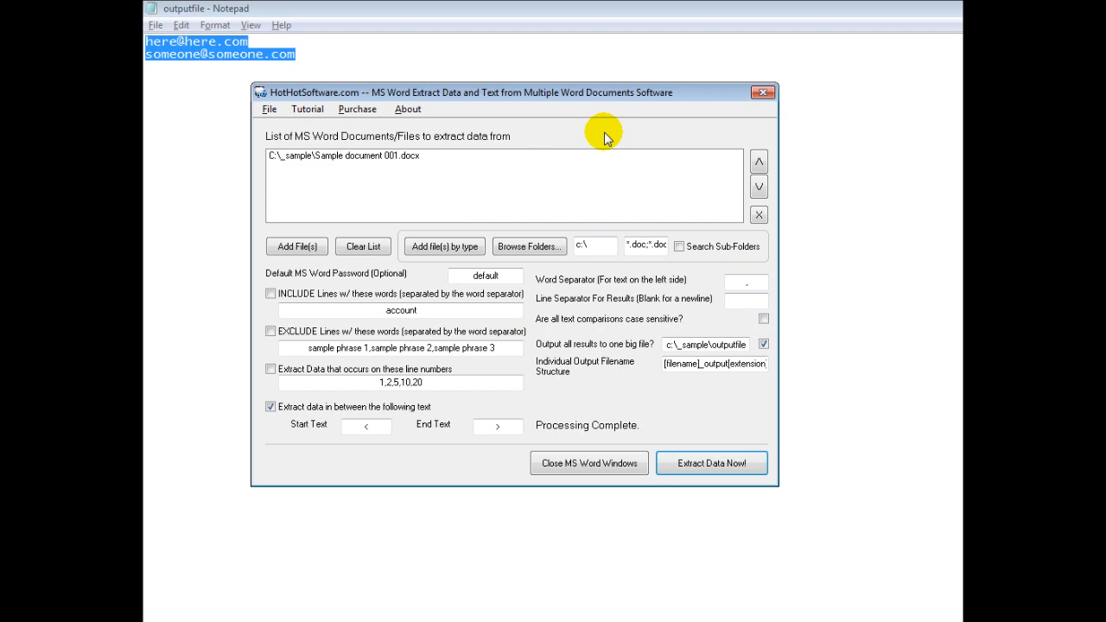
pyautogui.moveTo(568, 139)
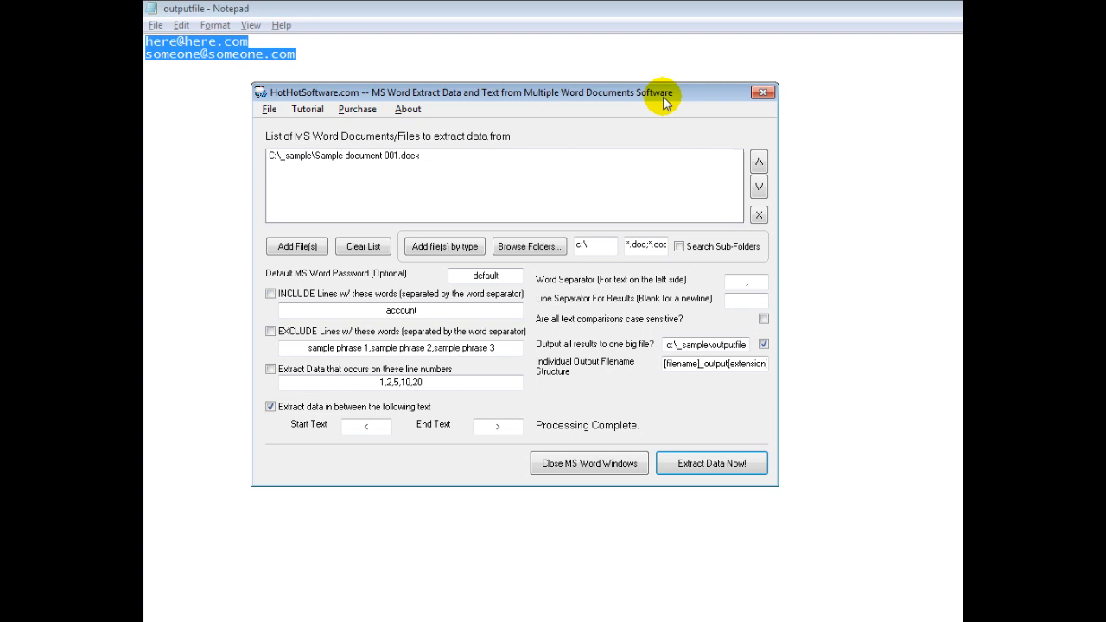
pyautogui.moveTo(743, 423)
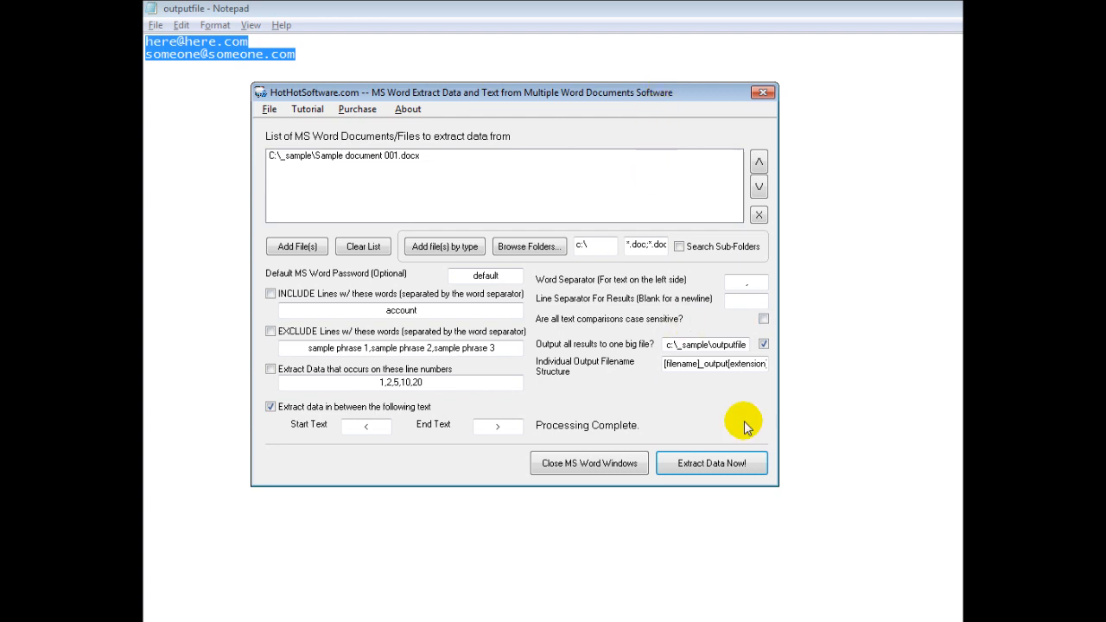